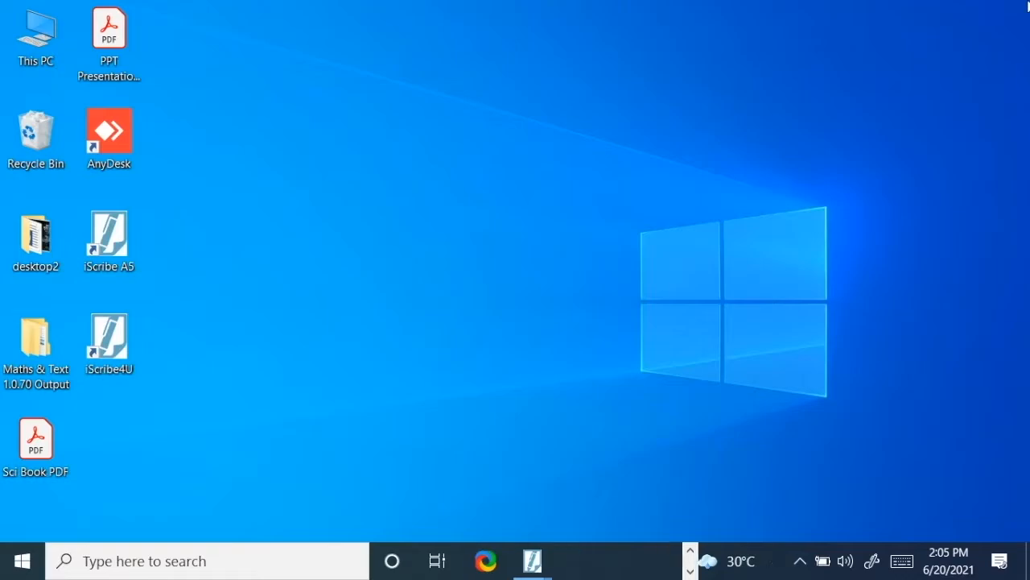
pyautogui.moveTo(680, 466)
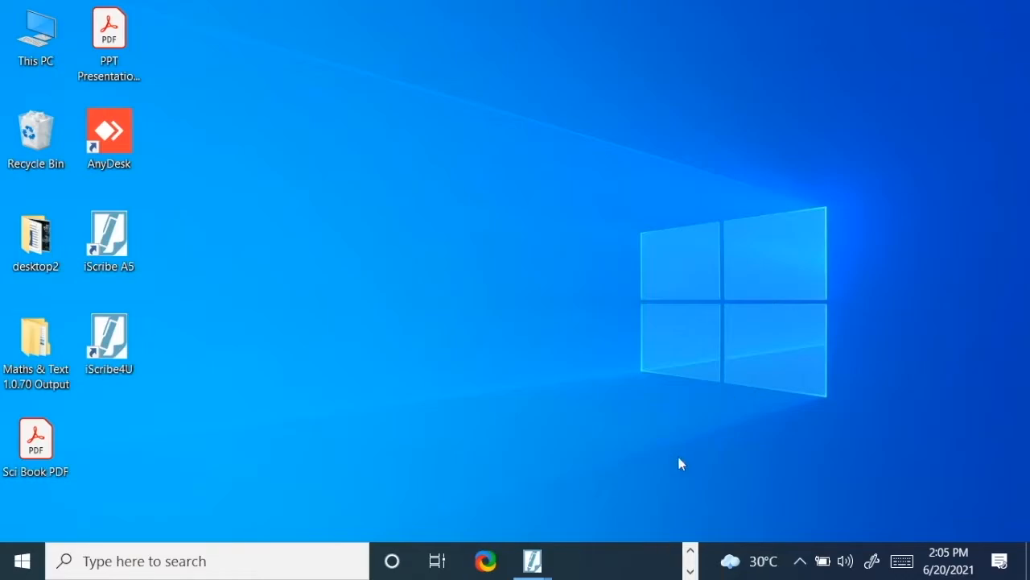
pyautogui.moveTo(536, 562)
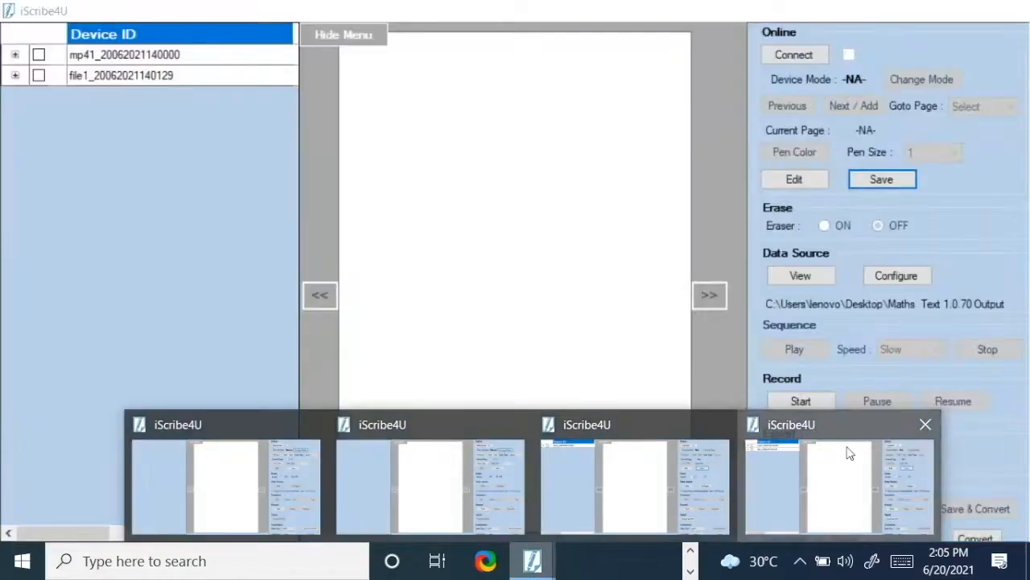
# Step: Bring iScribe4U forward, connect to the pen pad in Pen mode and start recording page 1
pyautogui.click(850, 451)
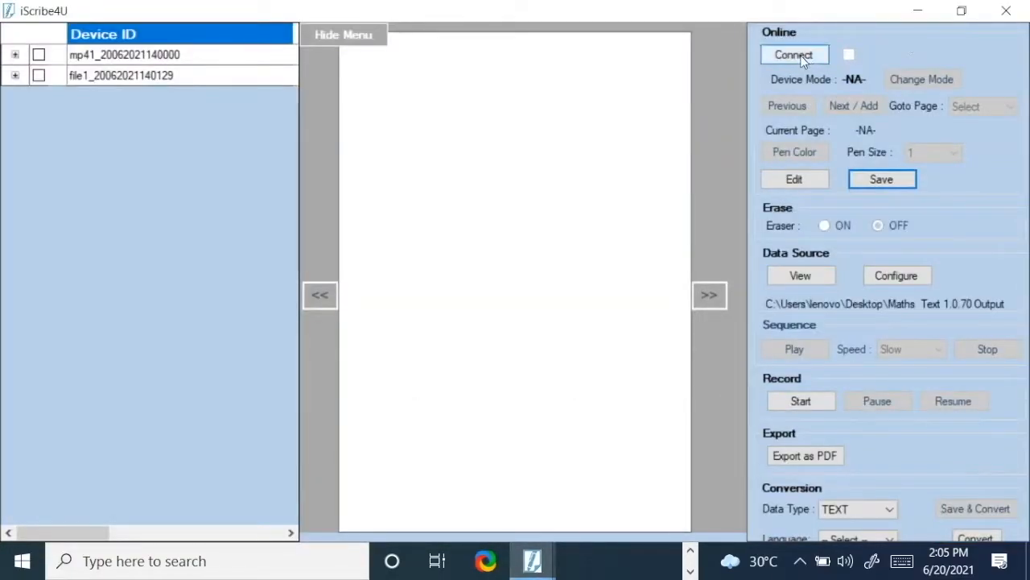
pyautogui.click(794, 54)
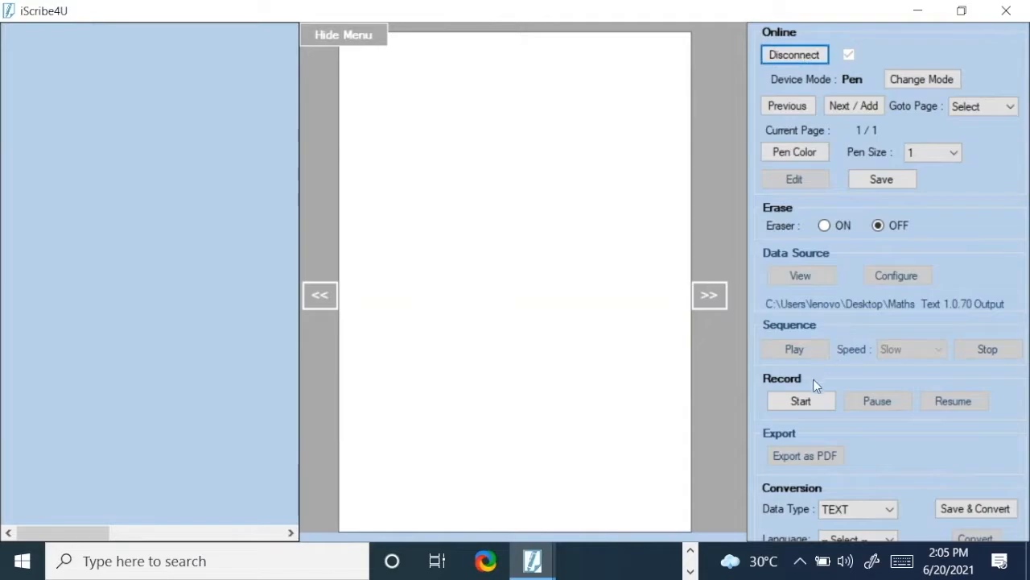
pyautogui.click(801, 401)
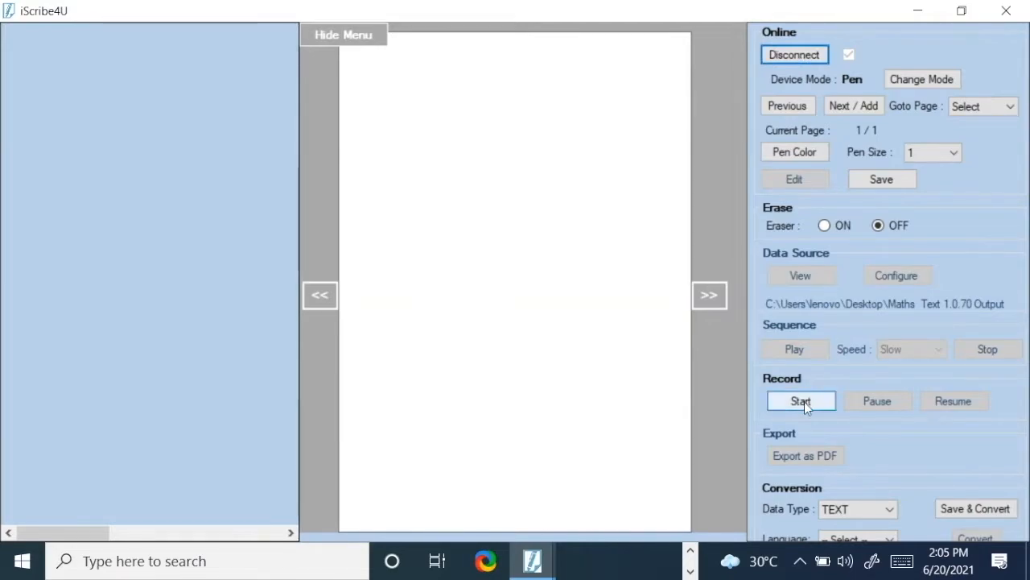
pyautogui.click(802, 400)
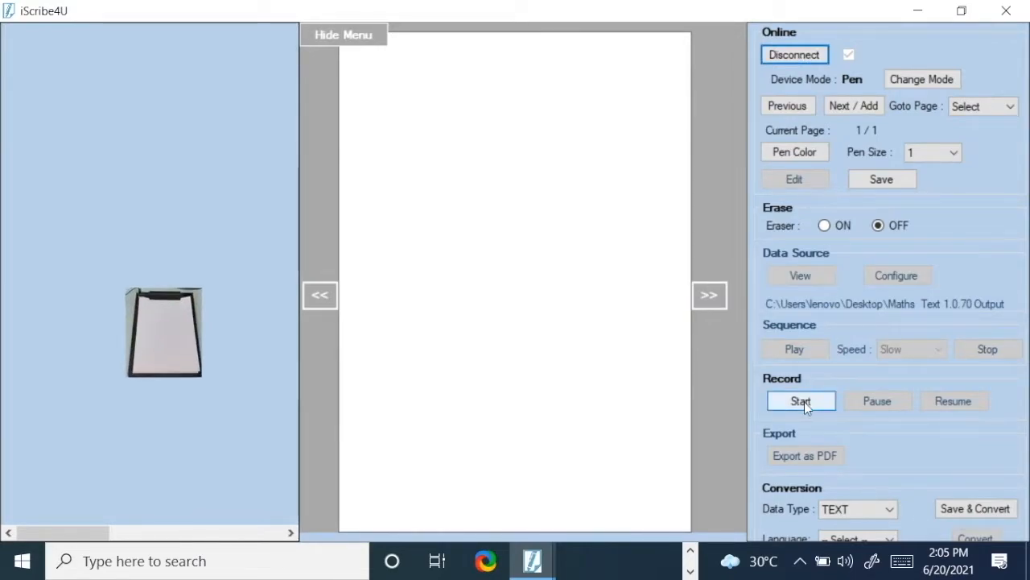
# Step: Capture the pen strokes drawing AB, perpendicular CO through O, with CO ⊥ AB and ∠COA = 90°
pyautogui.click(801, 400)
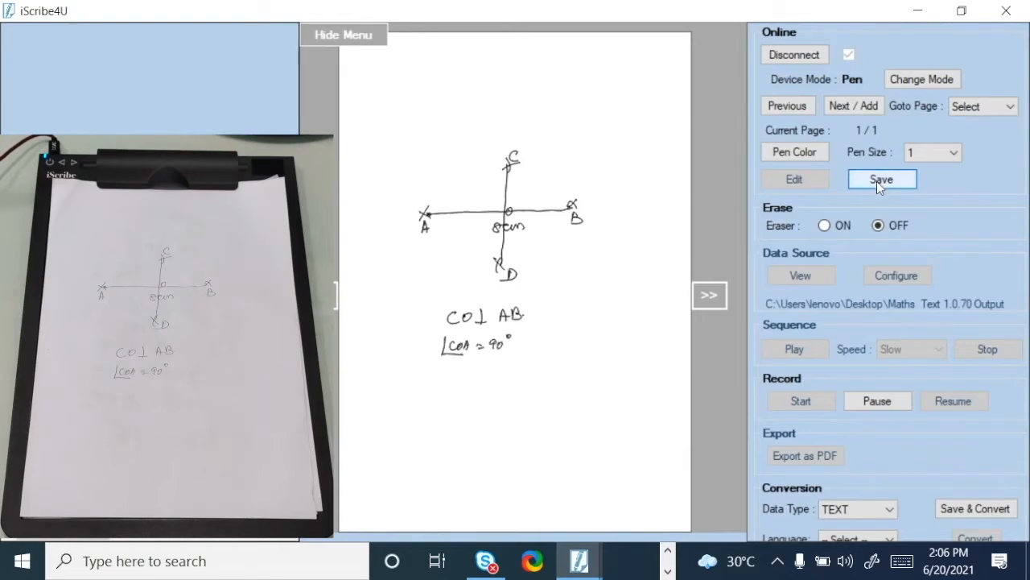
# Step: Save the recorded construction as 'file 3' and dismiss the success message
pyautogui.click(881, 179)
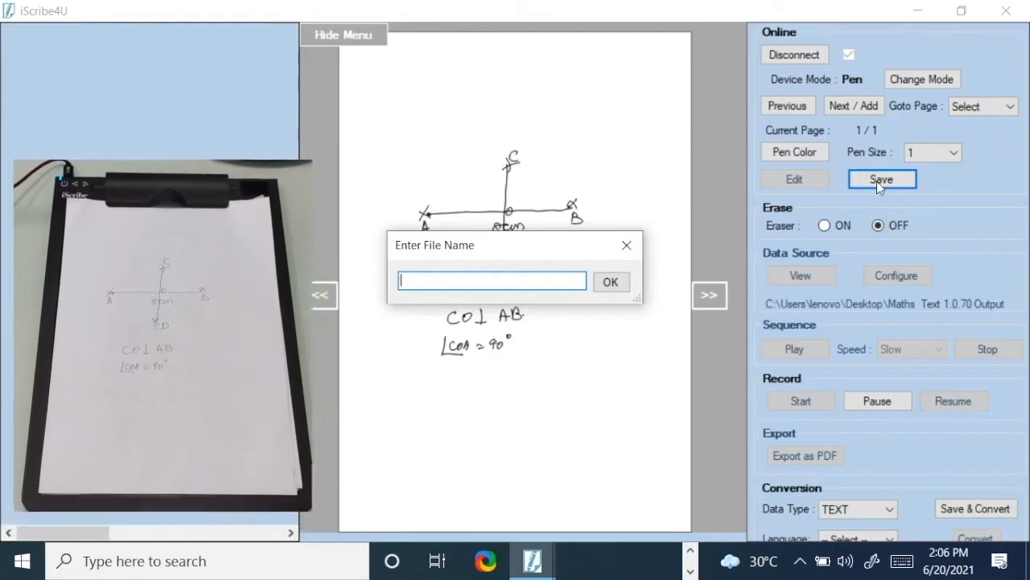
pyautogui.write('file 3')
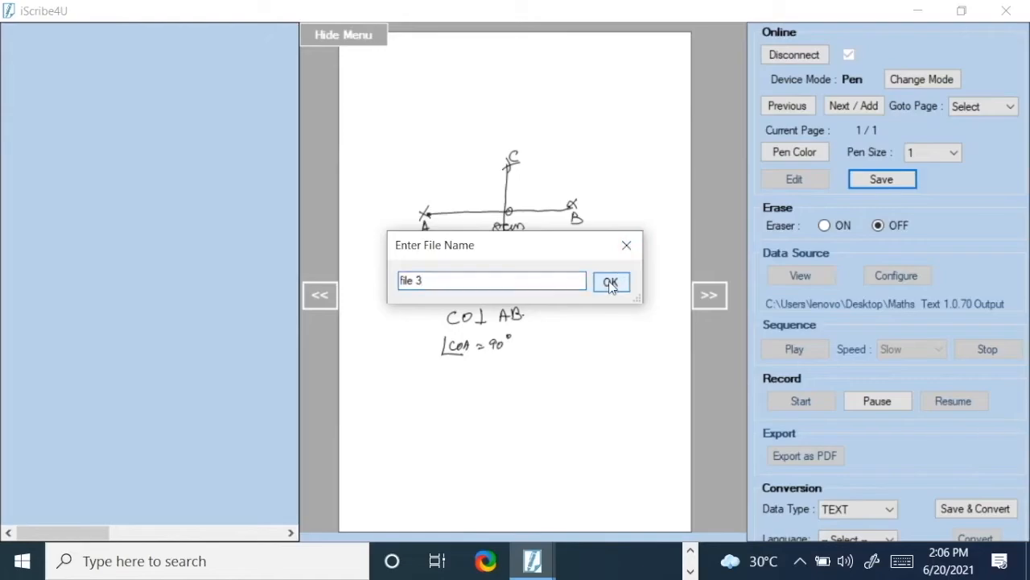
pyautogui.click(611, 282)
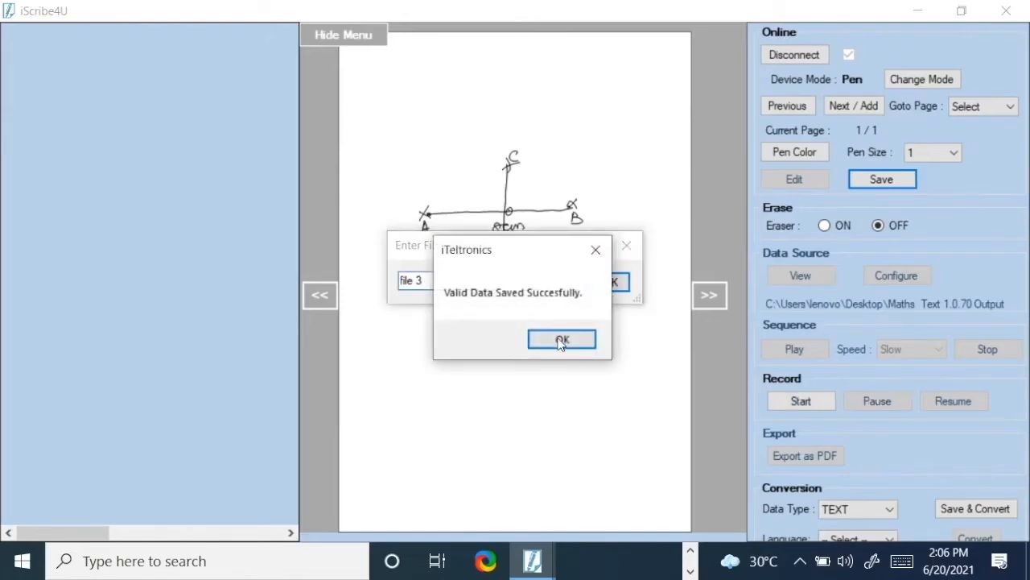
pyautogui.click(562, 339)
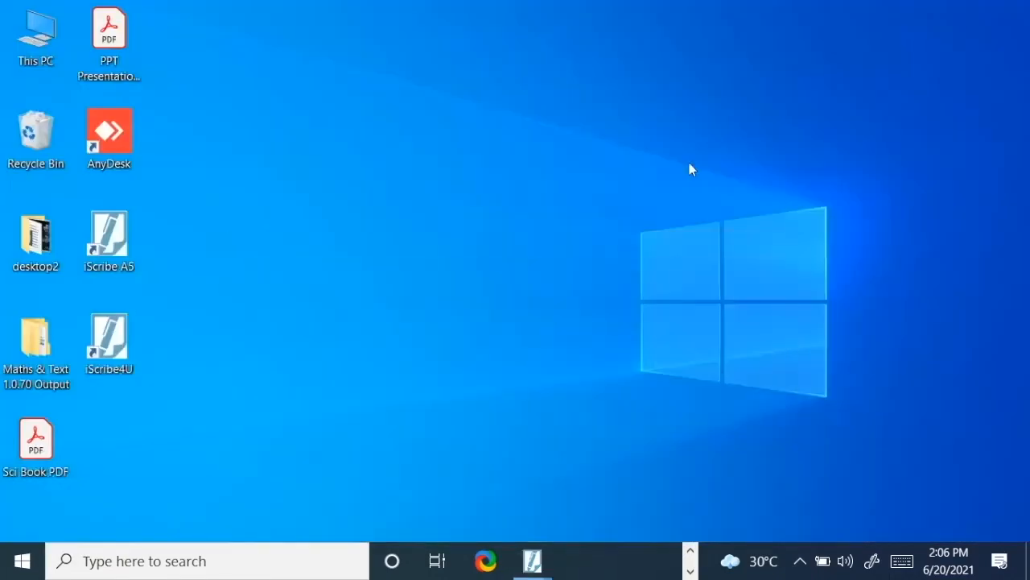
# Step: Open the Maths & Text 1.0.70 Output folder and the new file 3 folder with its two saved files
pyautogui.click(36, 233)
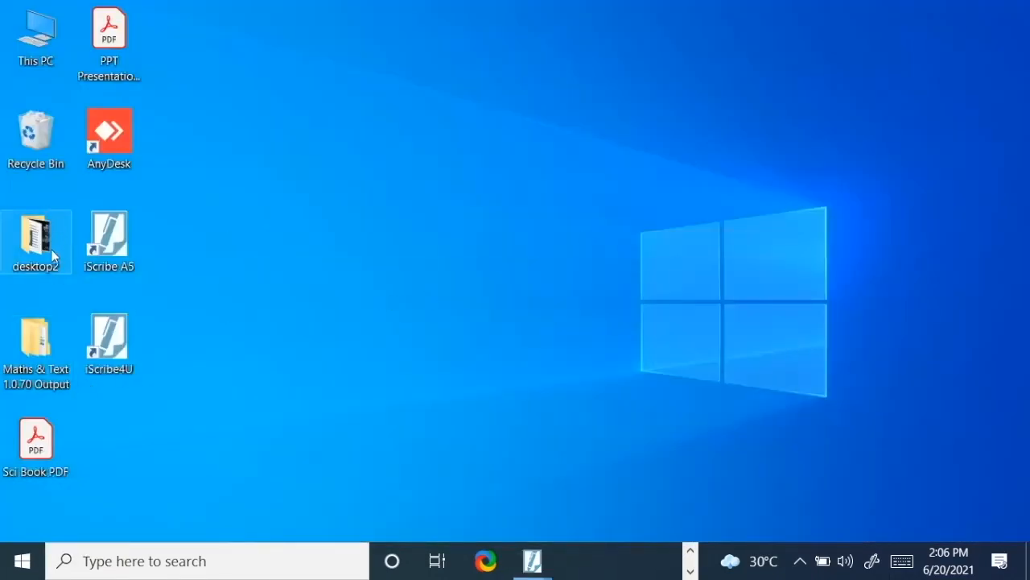
pyautogui.doubleClick(37, 338)
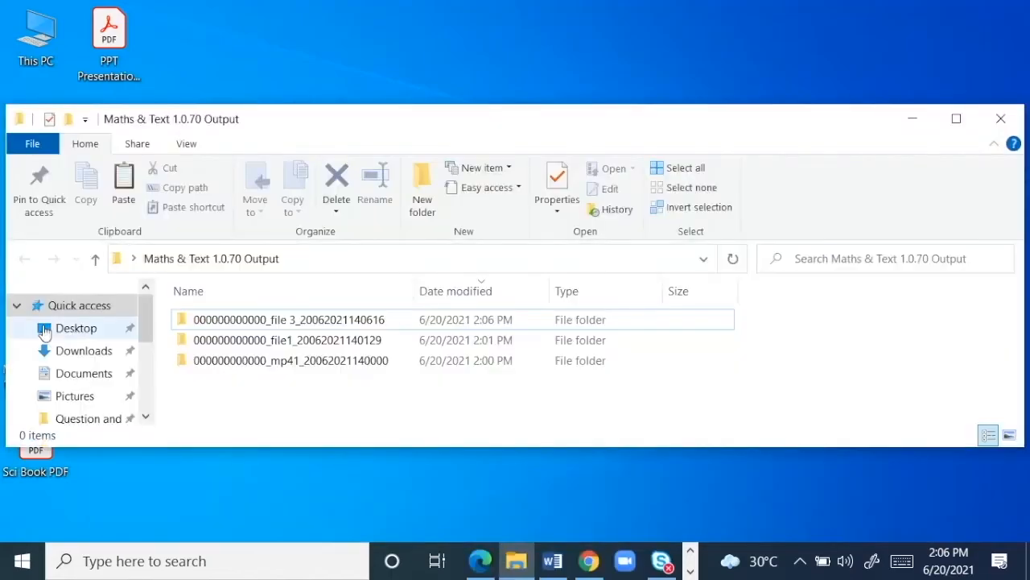
pyautogui.click(286, 319)
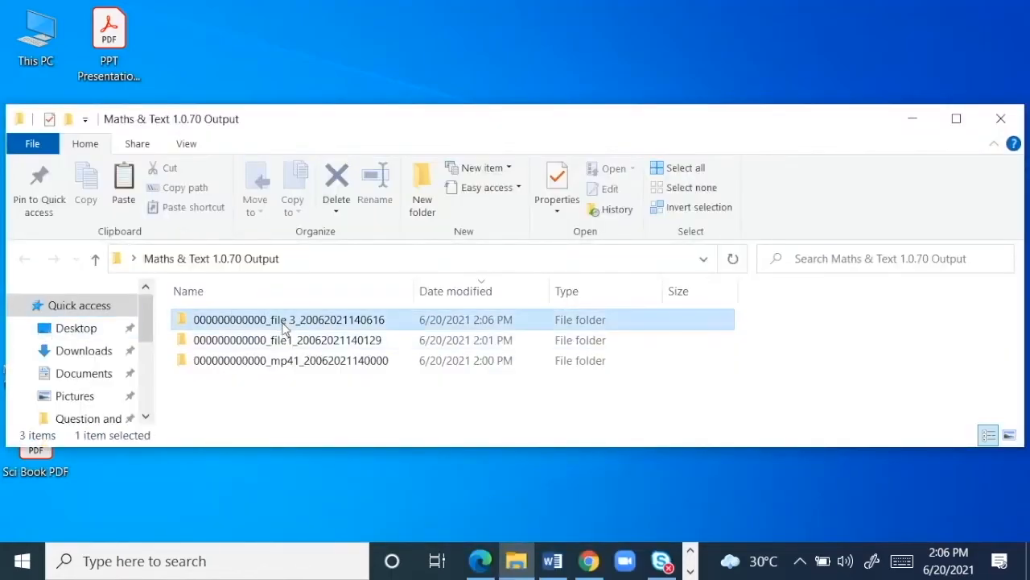
pyautogui.doubleClick(286, 319)
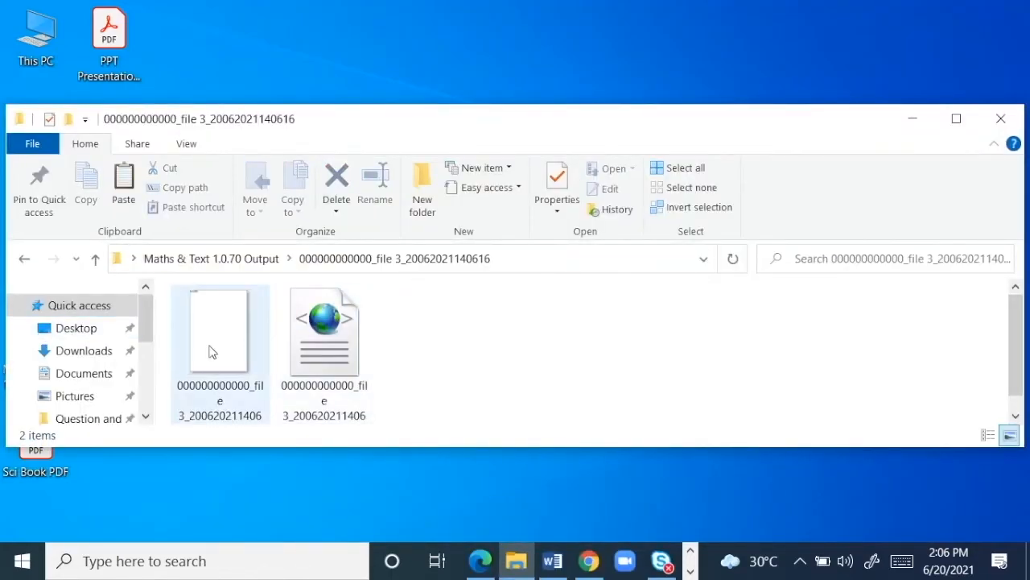